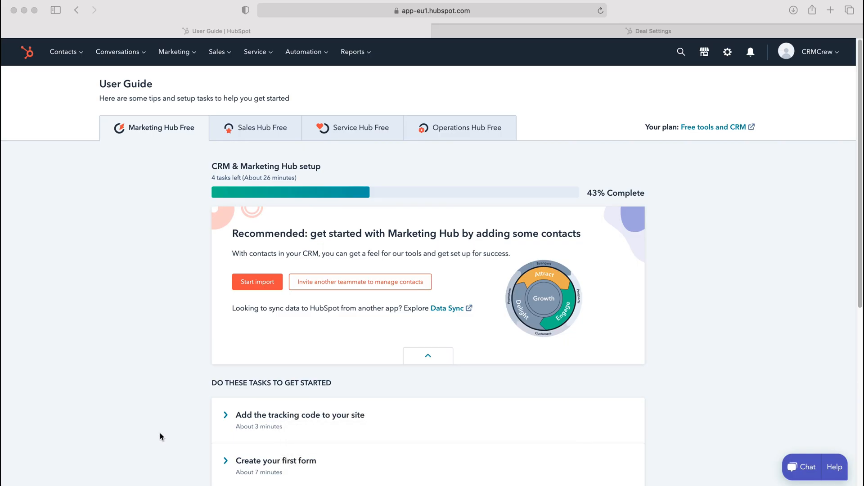
{"action": "mouse_move", "coordinate": [152, 409]}
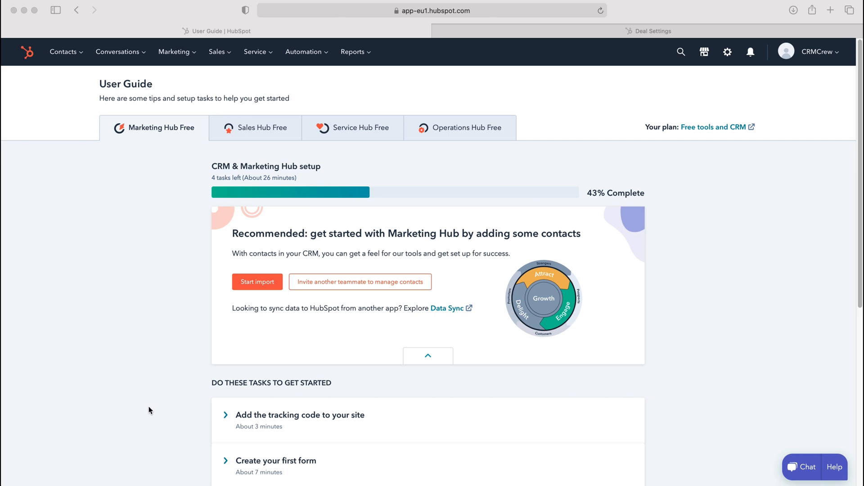
{"action": "mouse_move", "coordinate": [240, 88]}
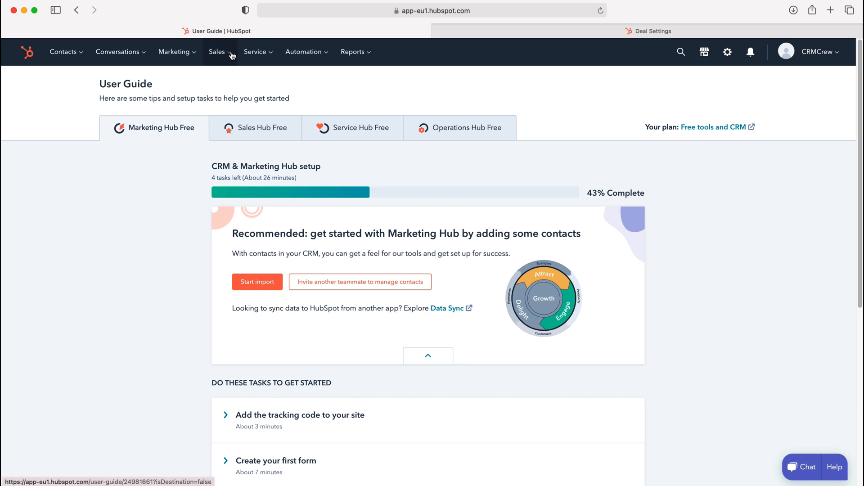
Go to the Documents page from the Sales menu, showing 0 of 5 documents created.
{"action": "left_click", "coordinate": [216, 52]}
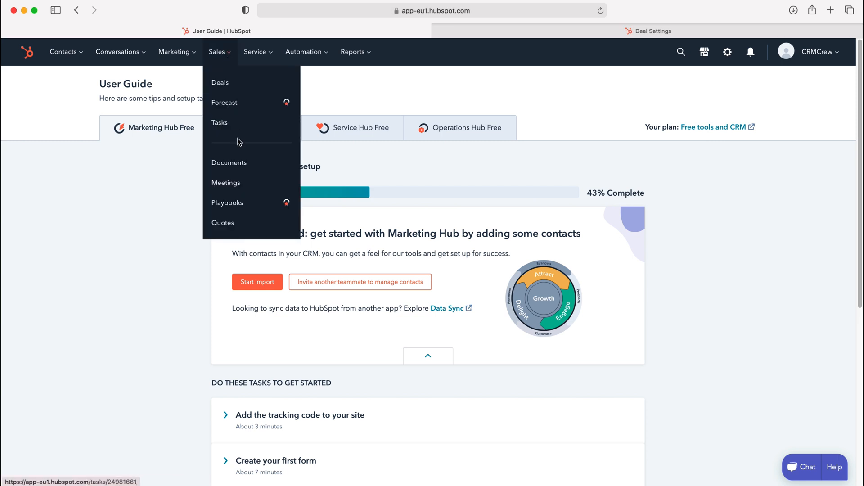
{"action": "left_click", "coordinate": [228, 163]}
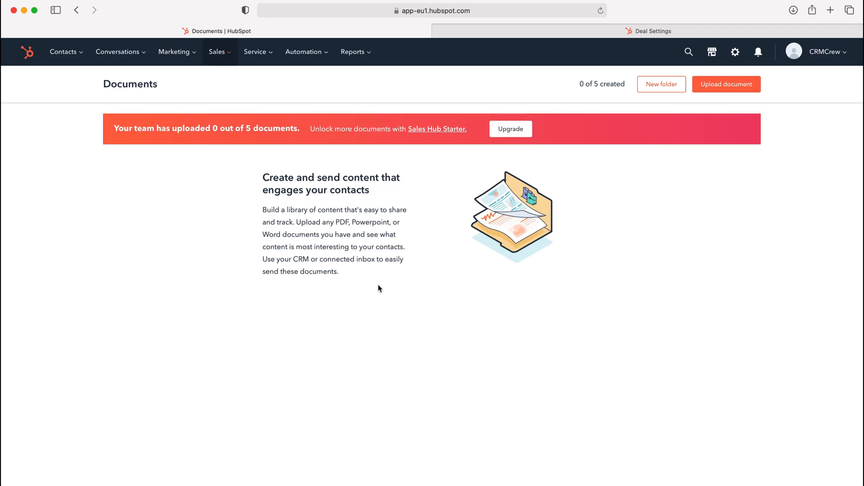
{"action": "mouse_move", "coordinate": [250, 205]}
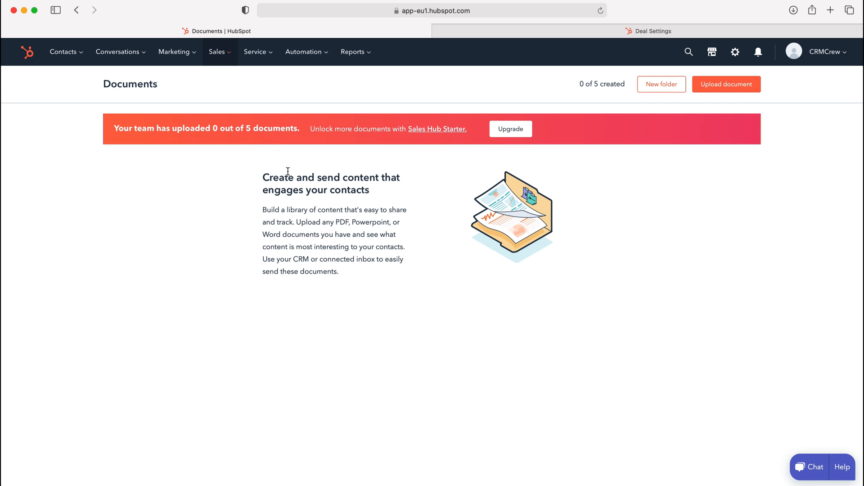
{"action": "mouse_move", "coordinate": [503, 153]}
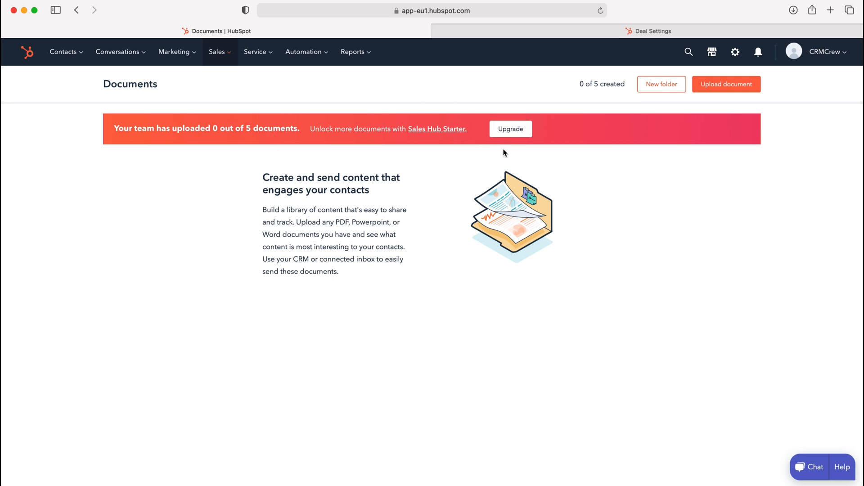
{"action": "mouse_move", "coordinate": [317, 192]}
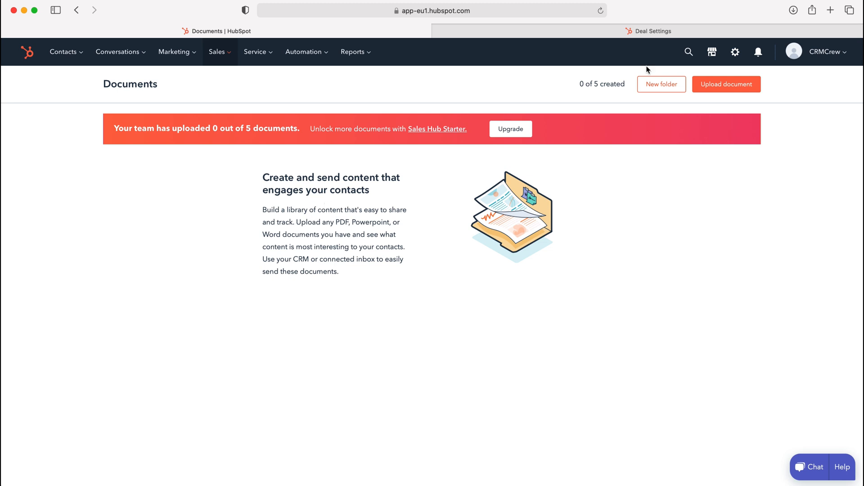
{"action": "mouse_move", "coordinate": [726, 84]}
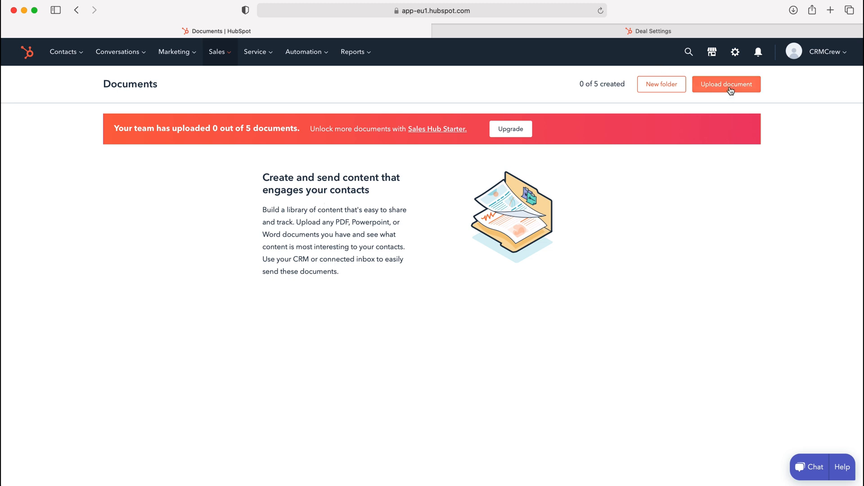
Bring up the Upload document panel listing computer, HubSpot files, Dropbox, Google Drive and Box sources.
{"action": "left_click", "coordinate": [726, 84]}
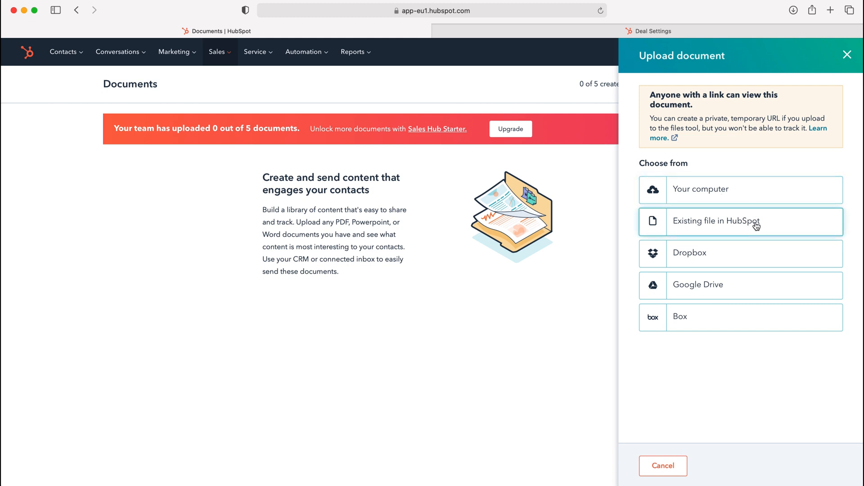
{"action": "mouse_move", "coordinate": [729, 309]}
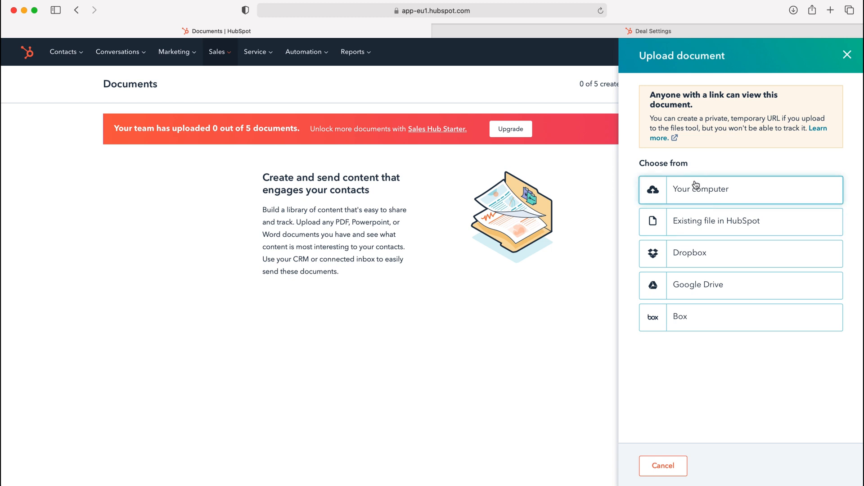
{"action": "mouse_move", "coordinate": [692, 189]}
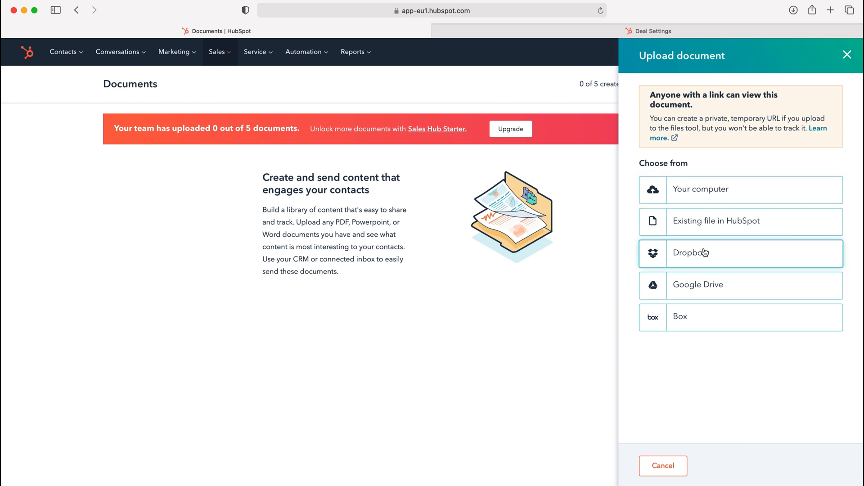
{"action": "mouse_move", "coordinate": [697, 199]}
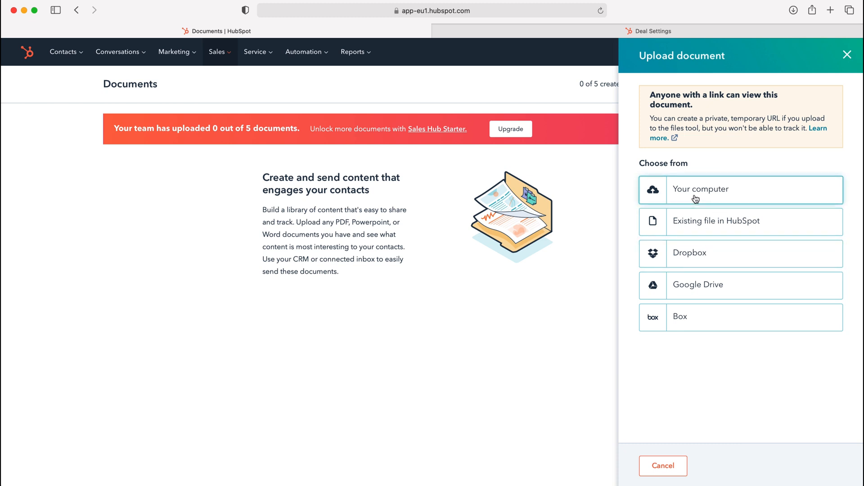
{"action": "mouse_move", "coordinate": [688, 194]}
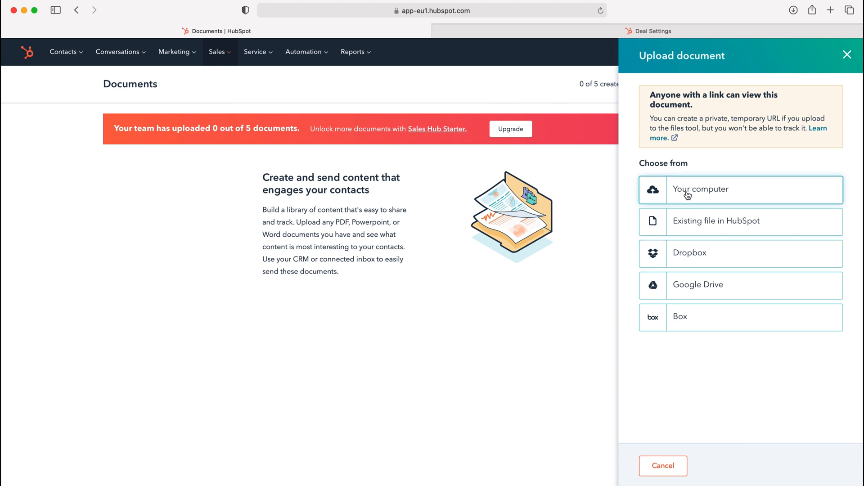
{"action": "mouse_move", "coordinate": [338, 203]}
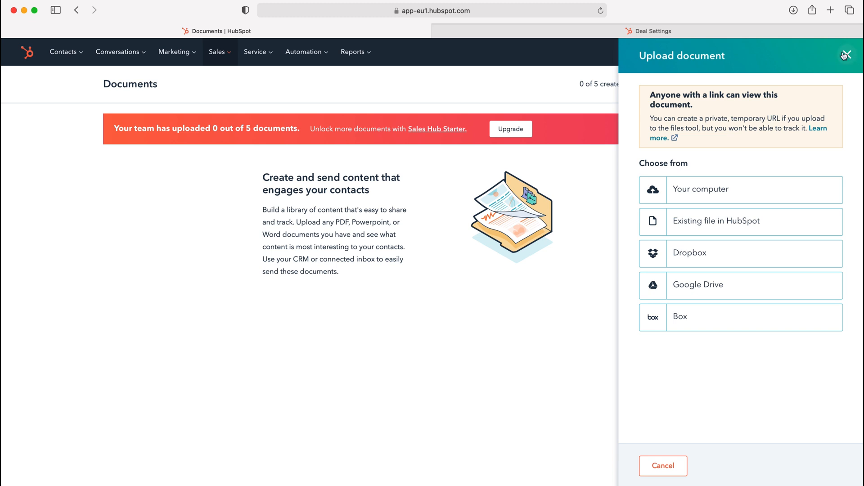
Close the Upload document panel without uploading, returning to the empty Documents list.
{"action": "left_click", "coordinate": [847, 55]}
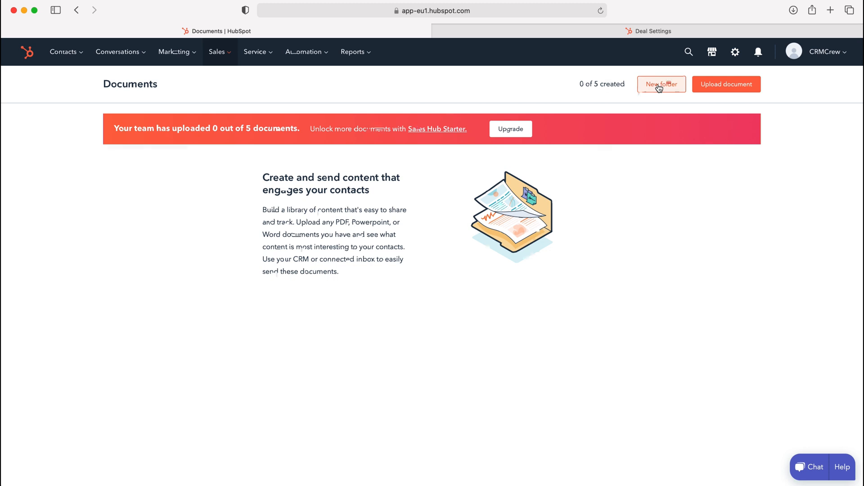
Start a new folder and name it 'Test' in the Folder name field.
{"action": "left_click", "coordinate": [661, 84]}
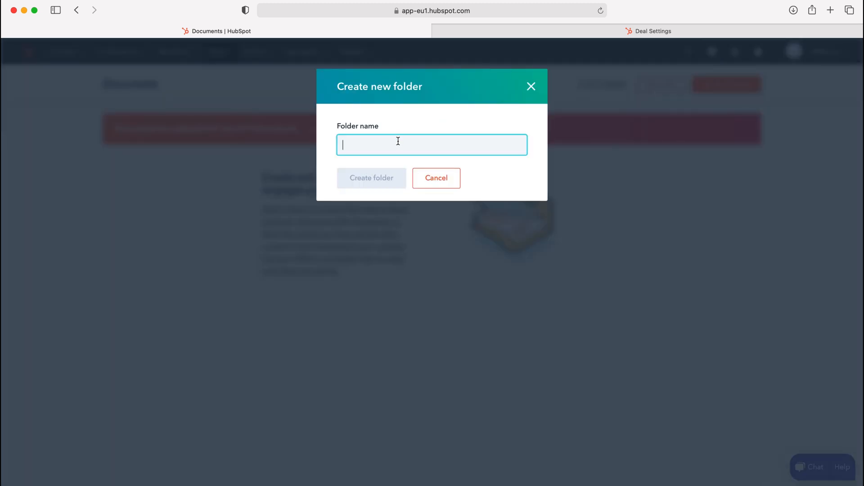
{"action": "type", "text": "Test"}
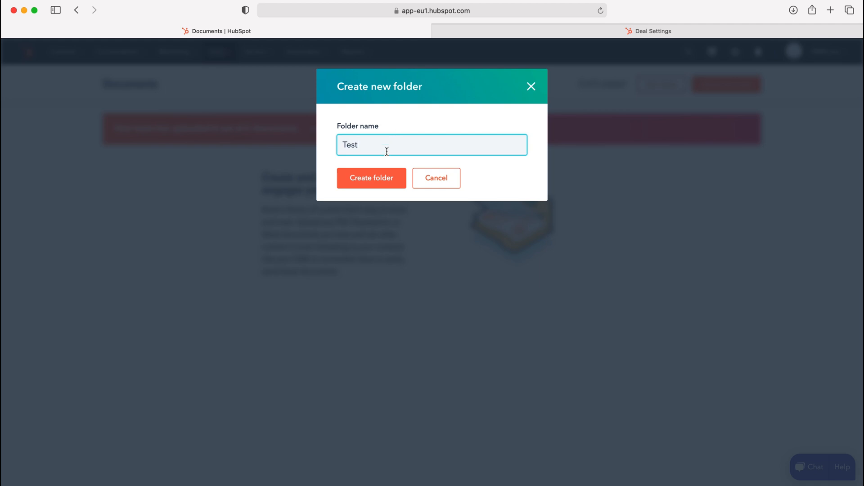
{"action": "mouse_move", "coordinate": [494, 148]}
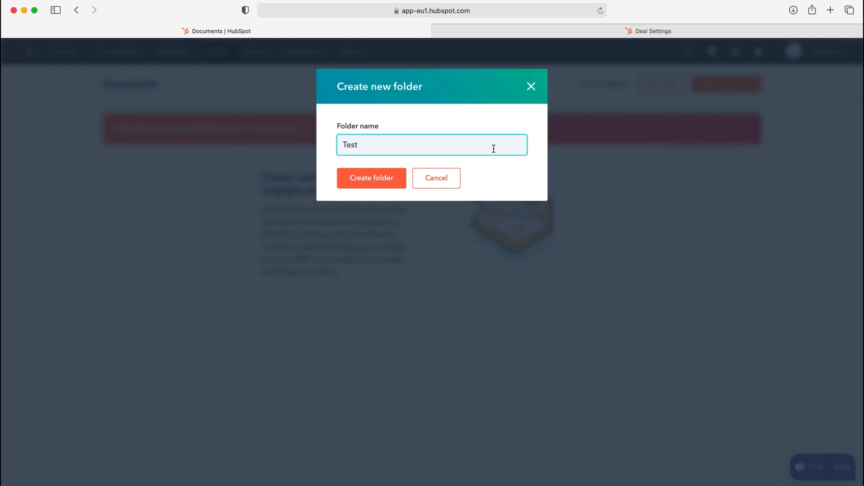
{"action": "mouse_move", "coordinate": [424, 127]}
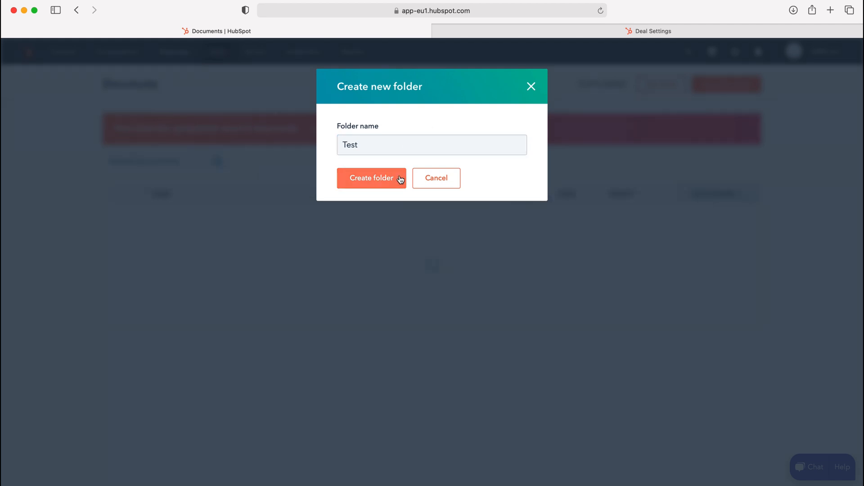
Create the Test folder and open it to show it is empty.
{"action": "left_click", "coordinate": [371, 178]}
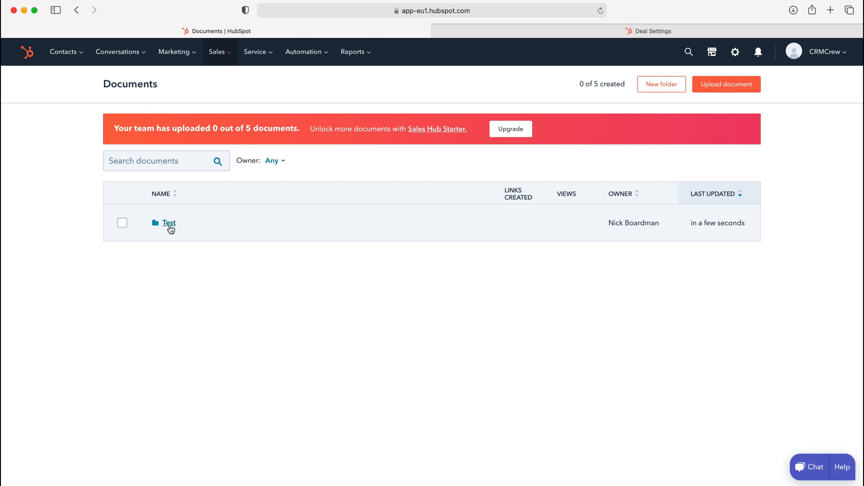
{"action": "left_click", "coordinate": [169, 222]}
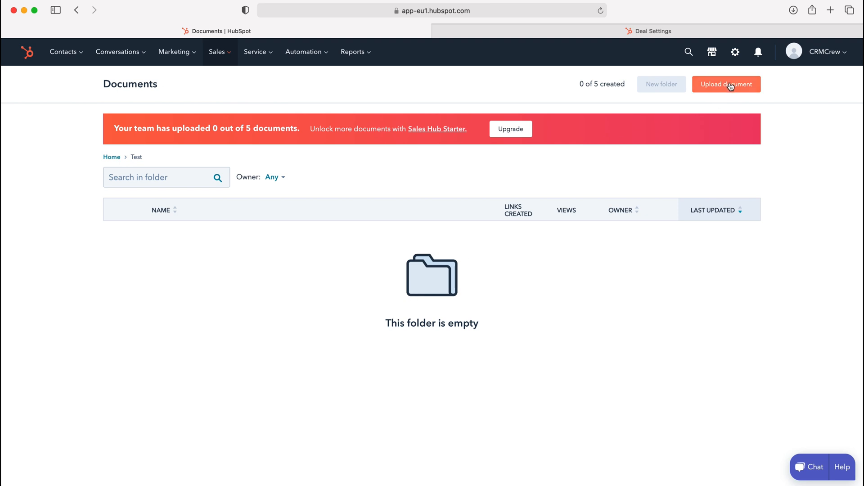
{"action": "mouse_move", "coordinate": [497, 212]}
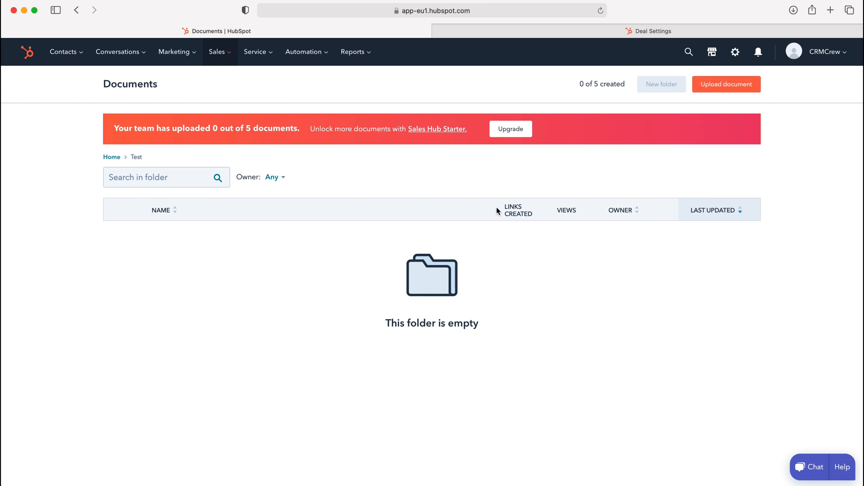